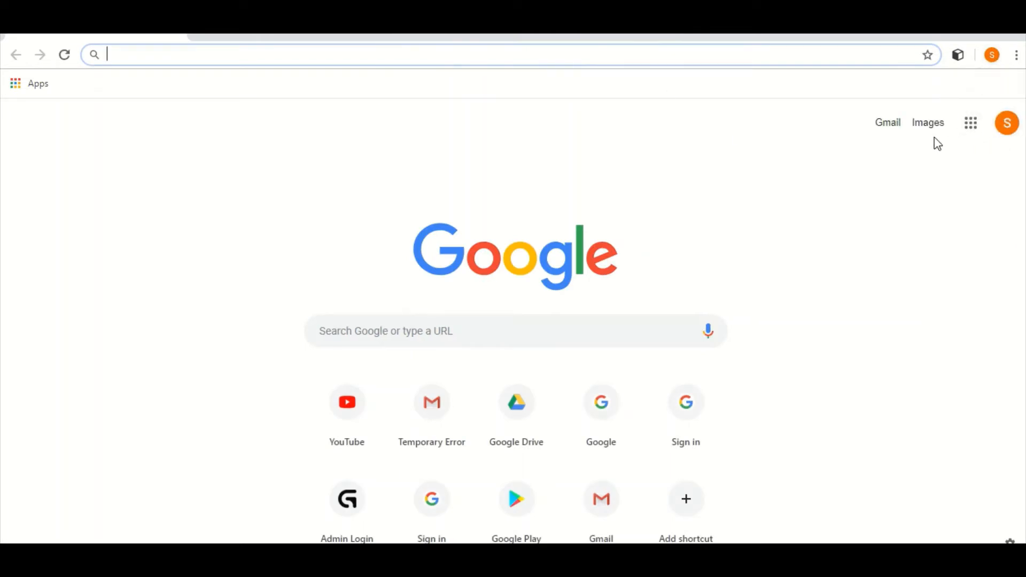
pyautogui.moveTo(1008, 122)
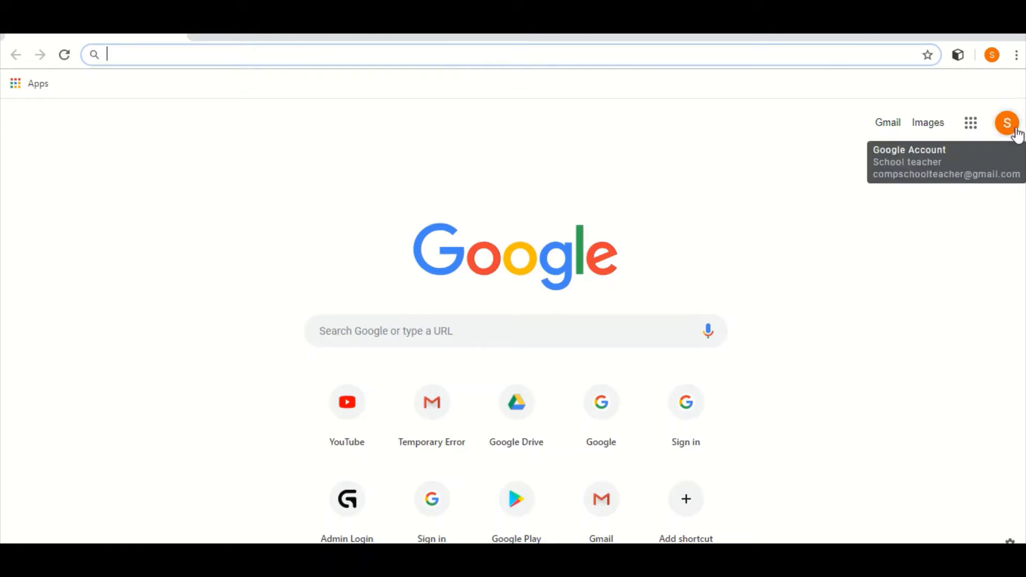
pyautogui.moveTo(998, 108)
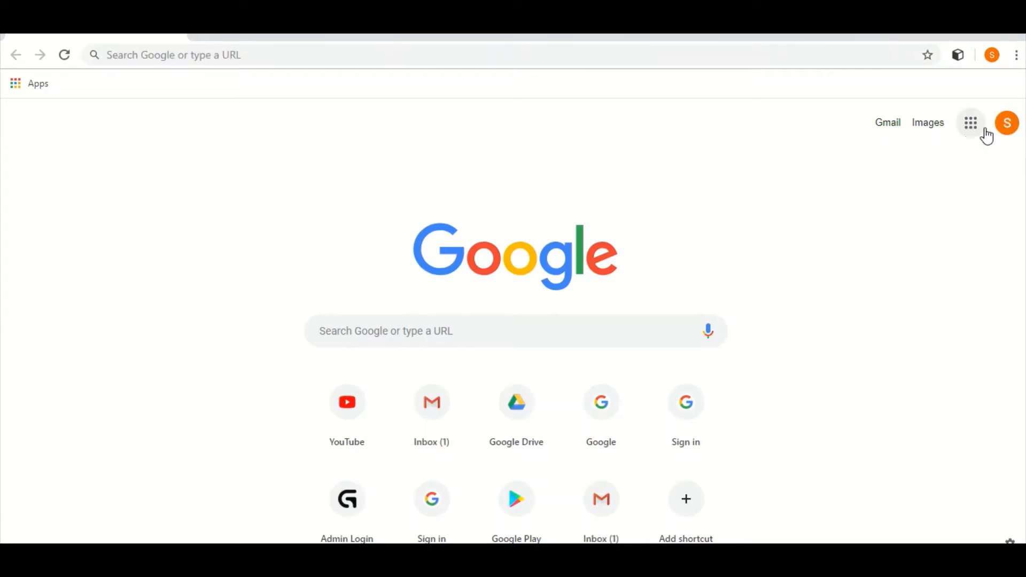
# Launch YouTube from the Google apps grid on Chrome's new tab page
pyautogui.click(971, 121)
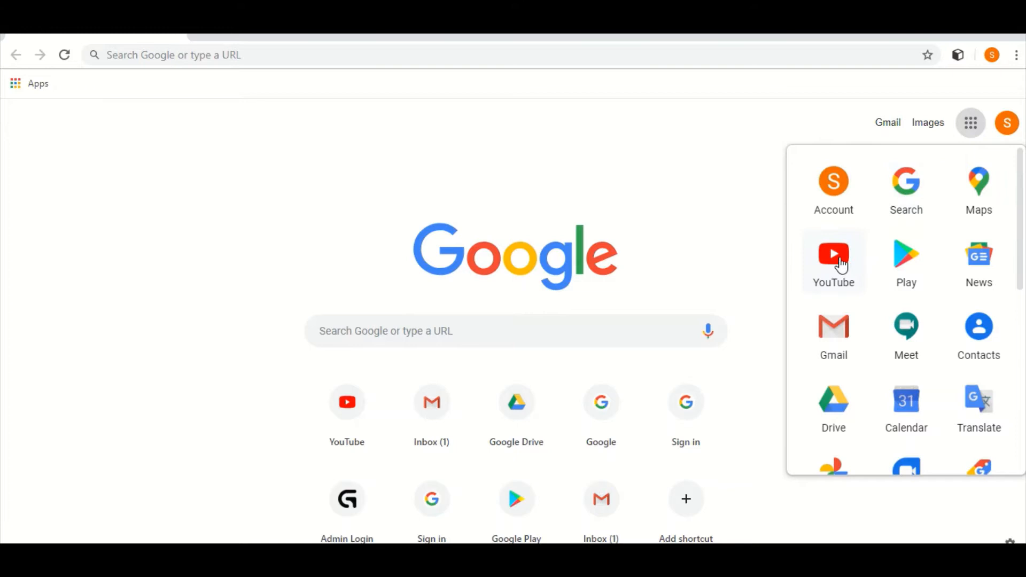
pyautogui.click(833, 255)
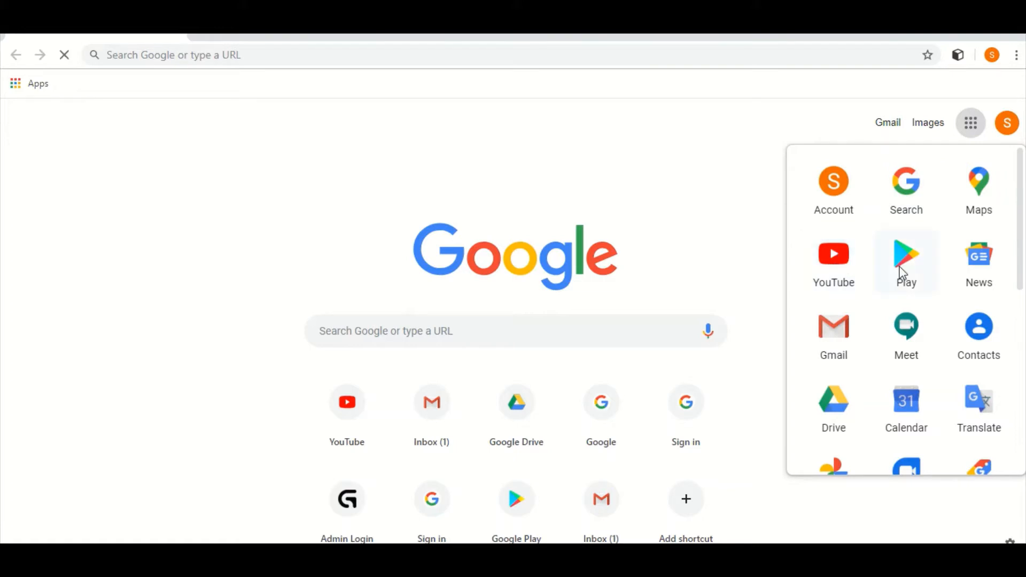
# Show the YouTube account menu from the profile avatar on the home page
pyautogui.click(833, 256)
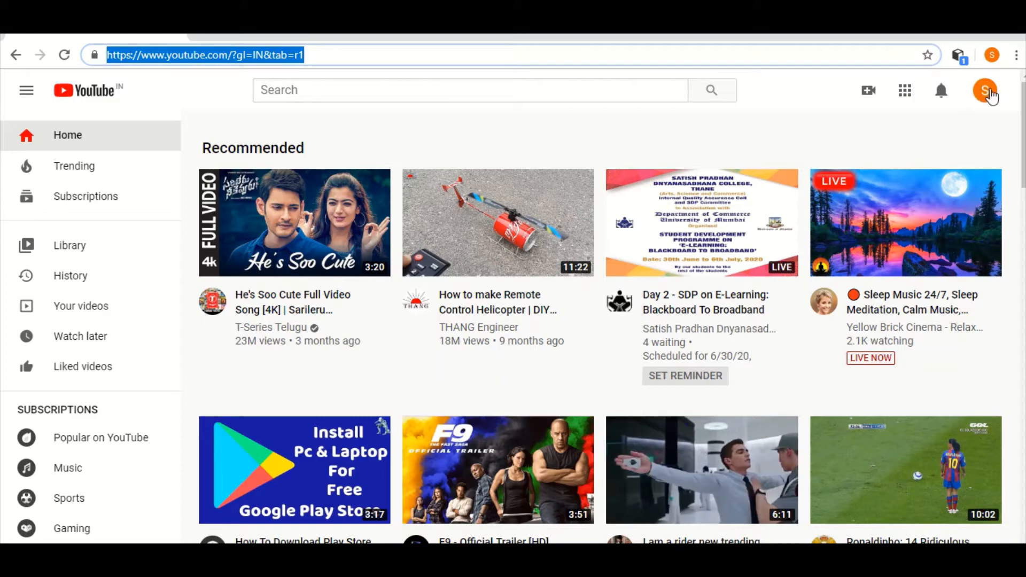
pyautogui.click(990, 90)
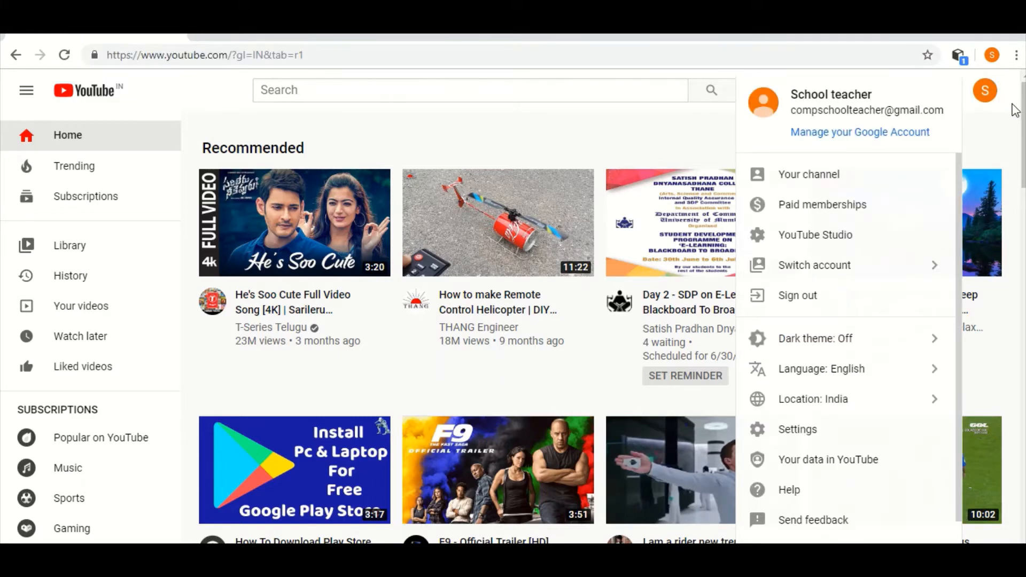
pyautogui.moveTo(822, 183)
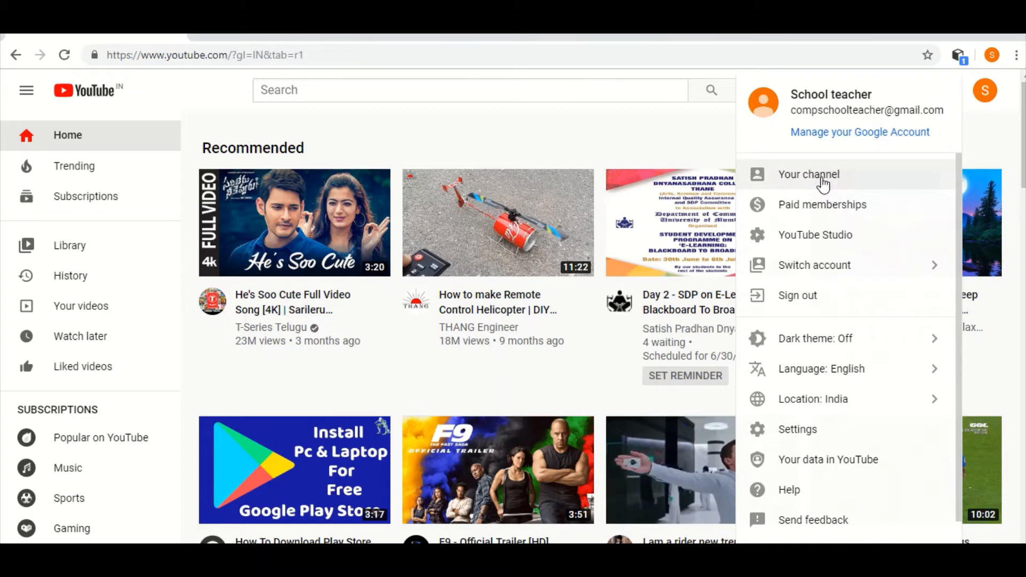
# Go to the School teacher channel page, then into YouTube Studio
pyautogui.click(808, 174)
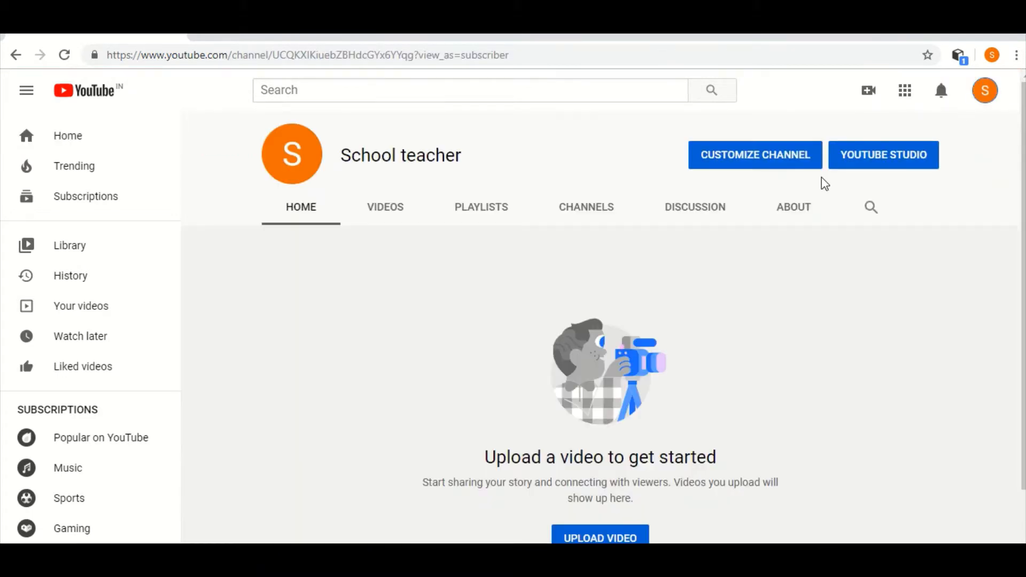
pyautogui.moveTo(881, 473)
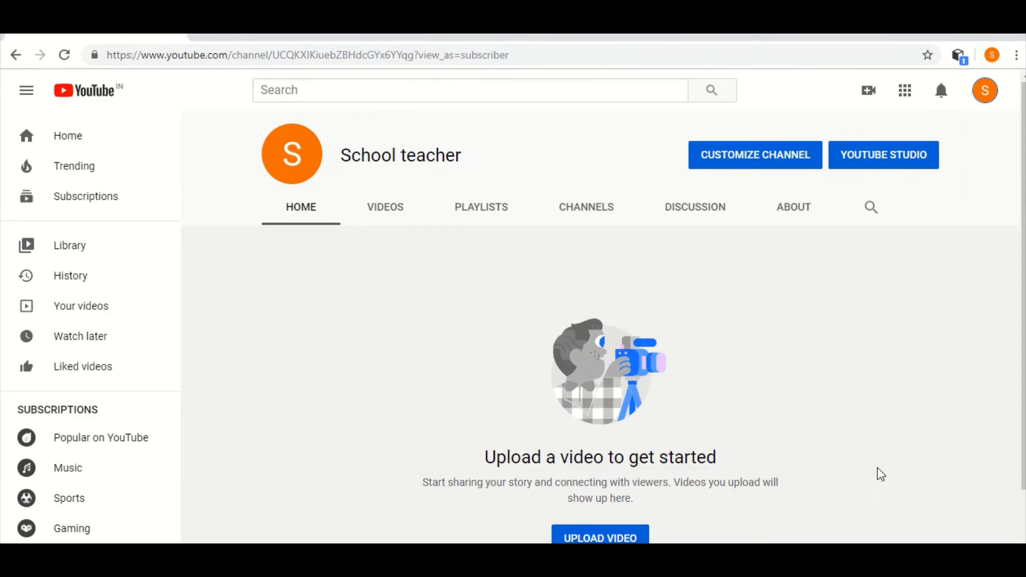
pyautogui.moveTo(776, 465)
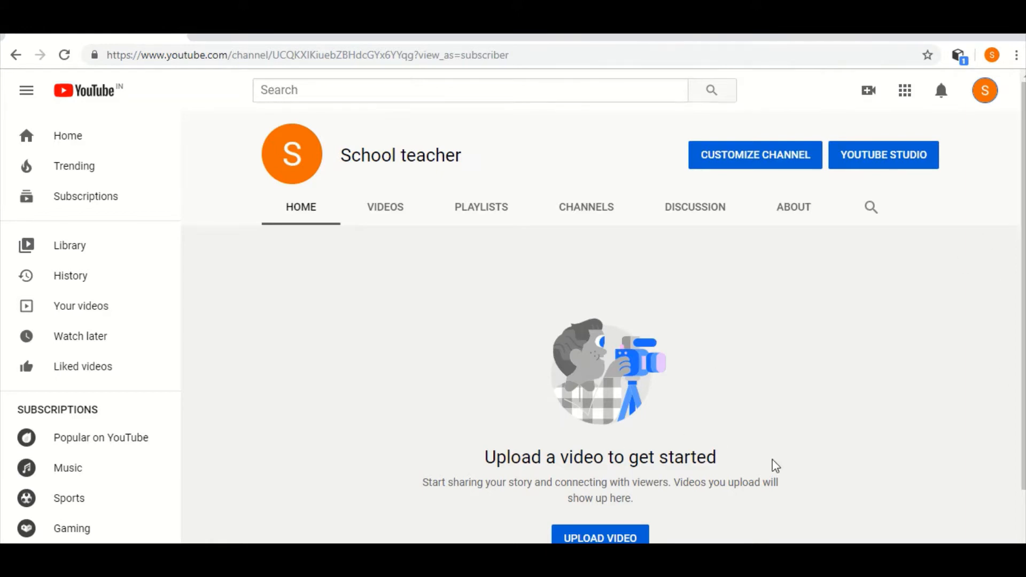
pyautogui.moveTo(691, 433)
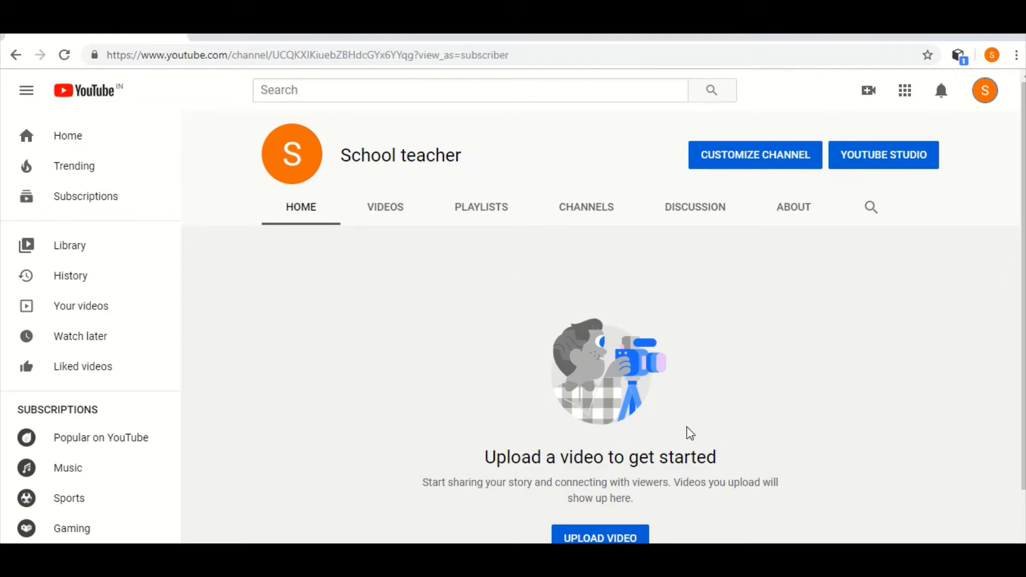
pyautogui.moveTo(934, 162)
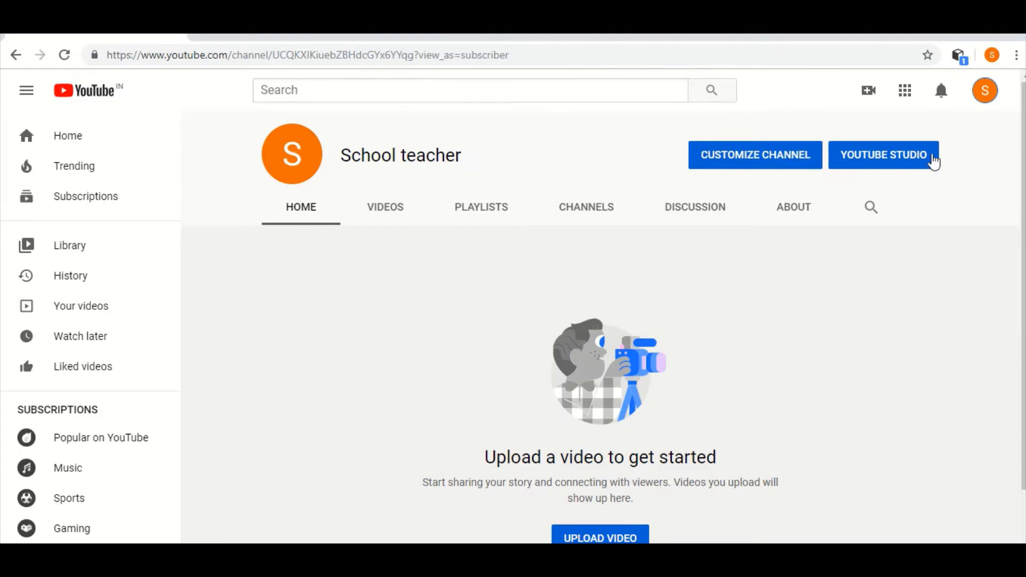
pyautogui.moveTo(827, 168)
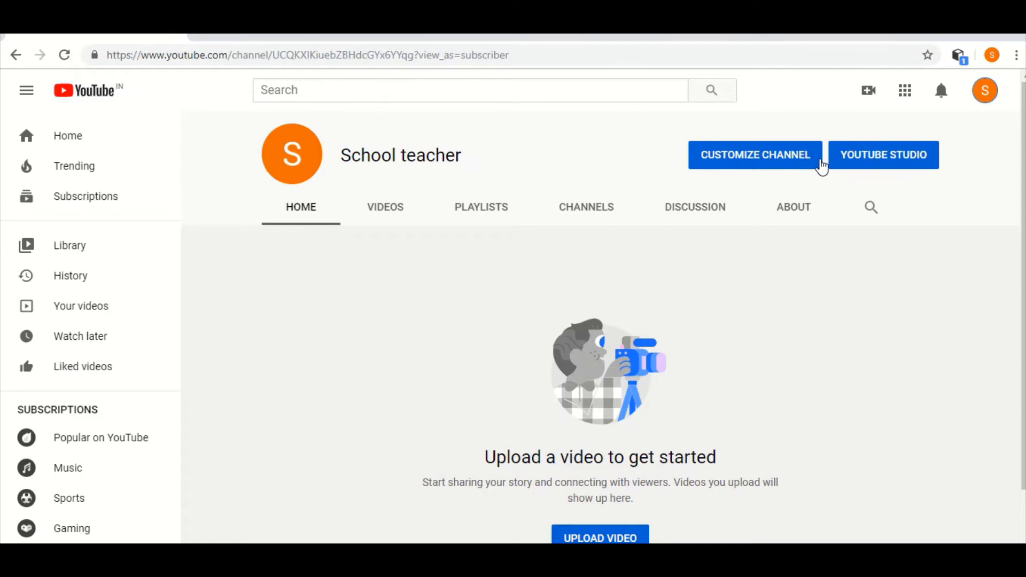
pyautogui.moveTo(884, 170)
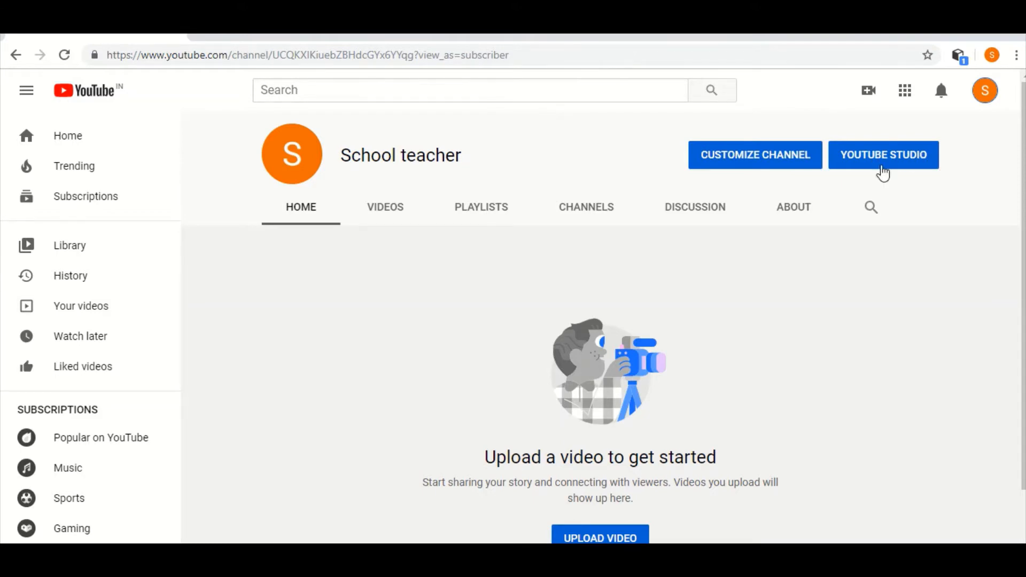
pyautogui.click(883, 155)
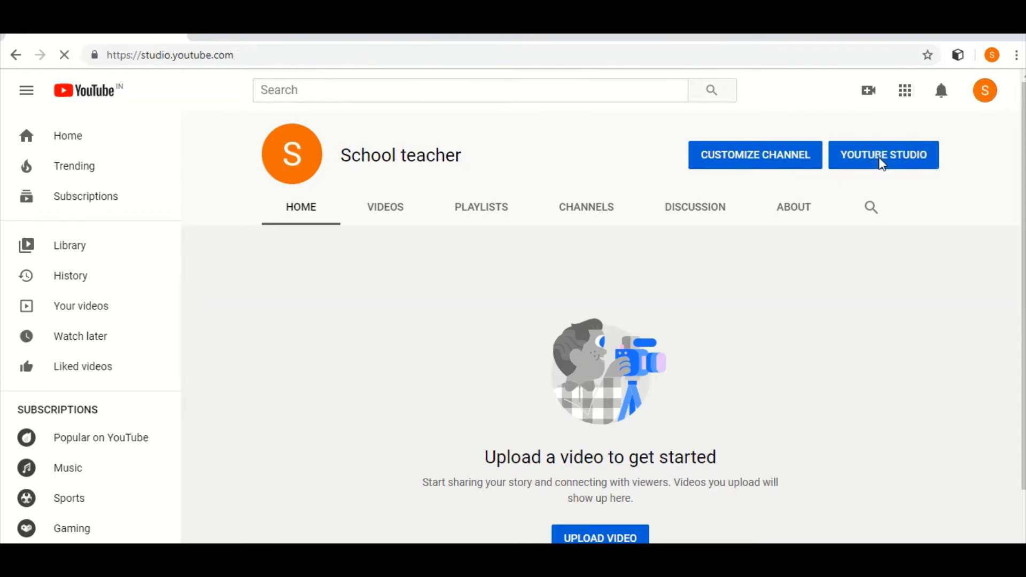
# Load the School teacher channel dashboard and look over its summary
pyautogui.click(883, 154)
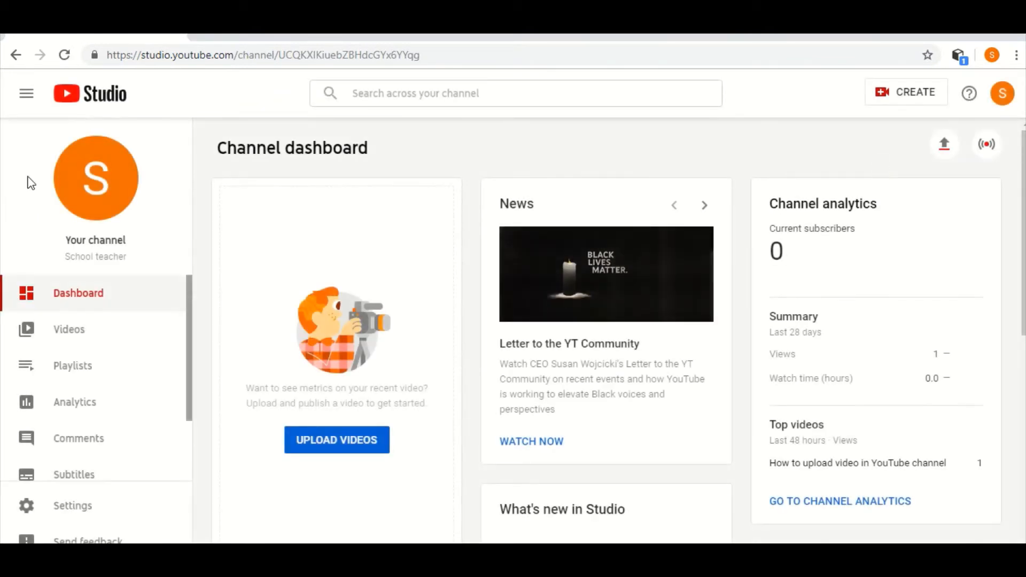
pyautogui.moveTo(160, 161)
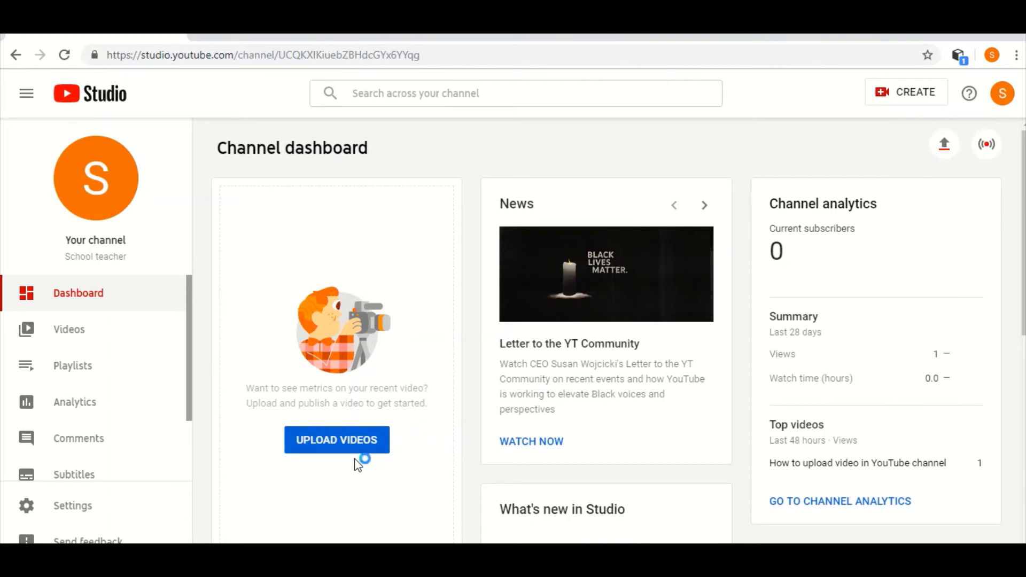
pyautogui.scroll(-3)
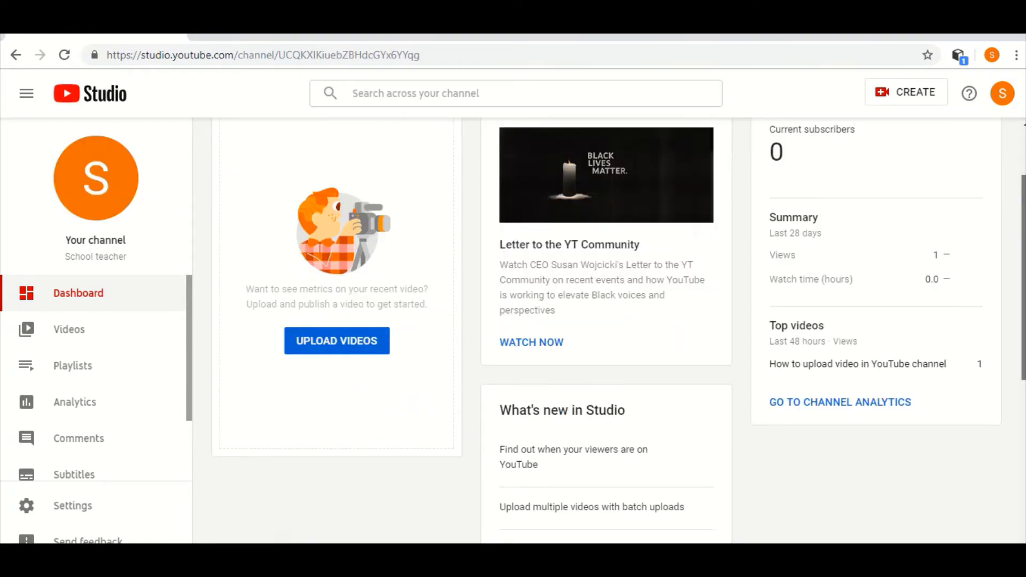
pyautogui.scroll(3)
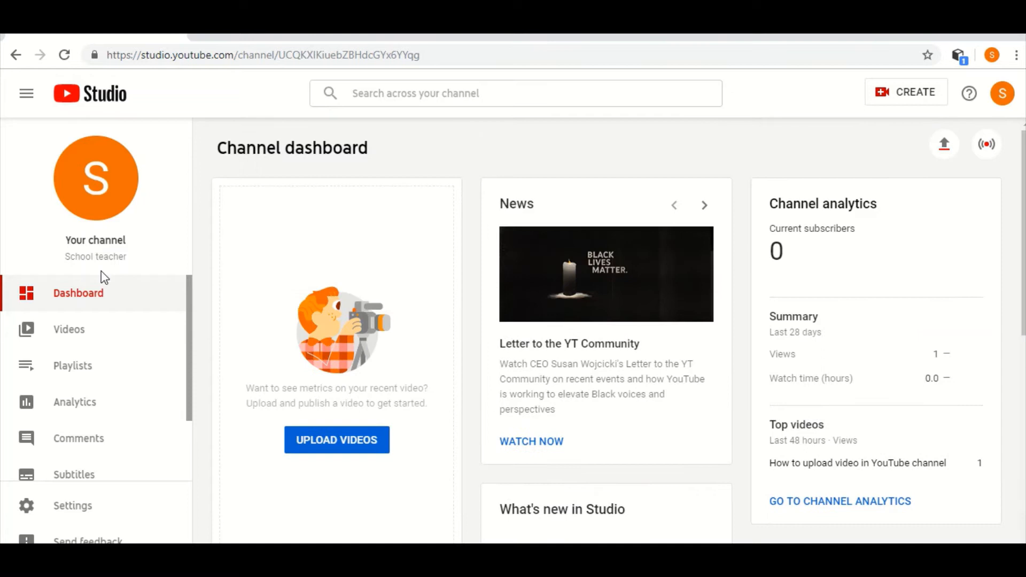
pyautogui.moveTo(61, 301)
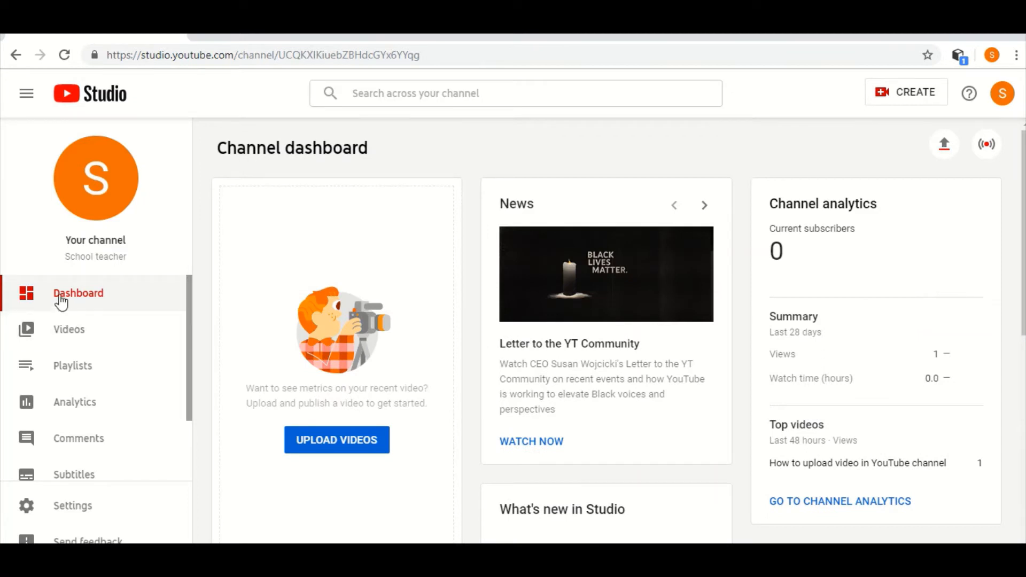
pyautogui.moveTo(68, 329)
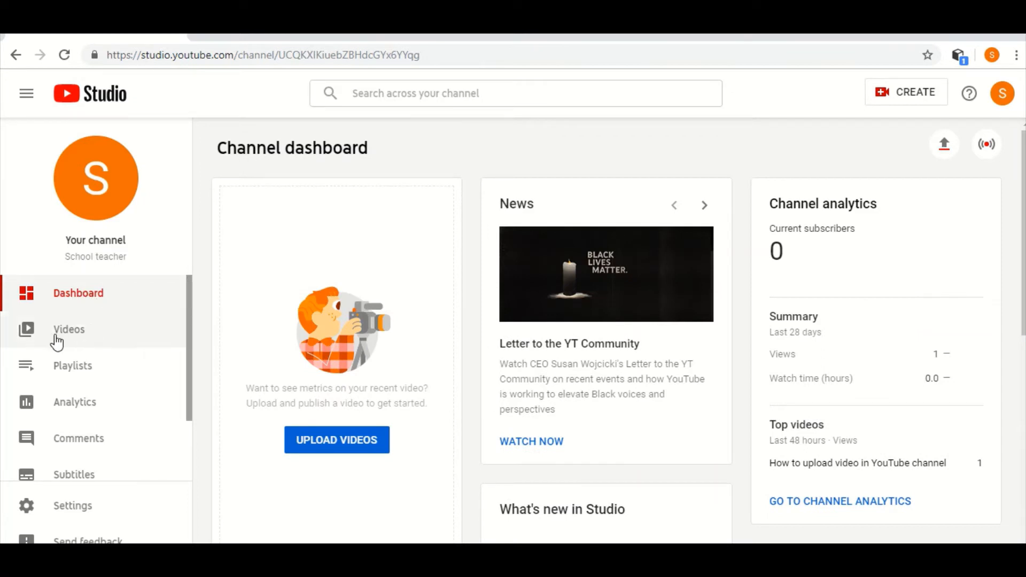
pyautogui.moveTo(69, 336)
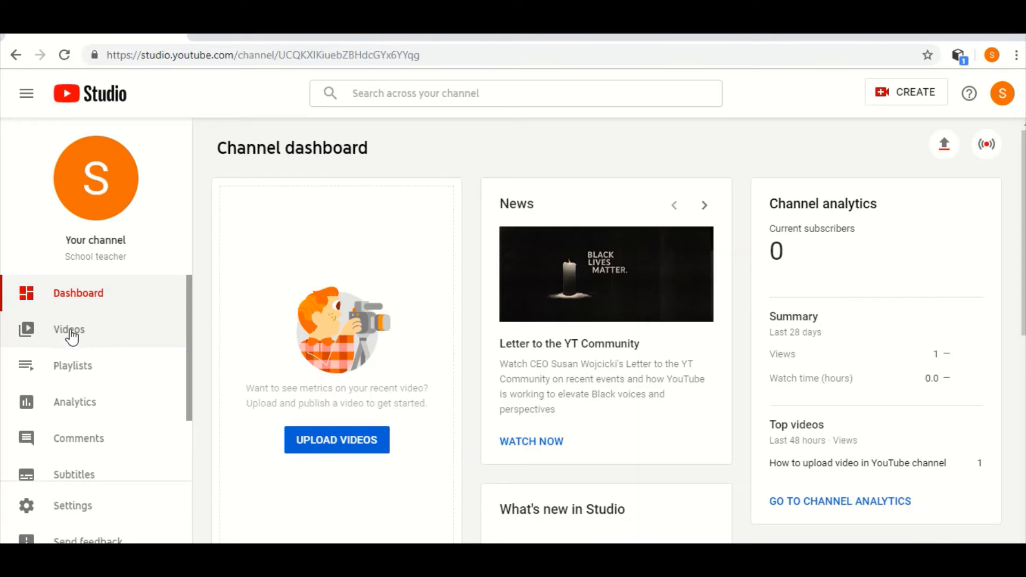
# Show the Channel videos uploads list from the Studio sidebar
pyautogui.click(68, 330)
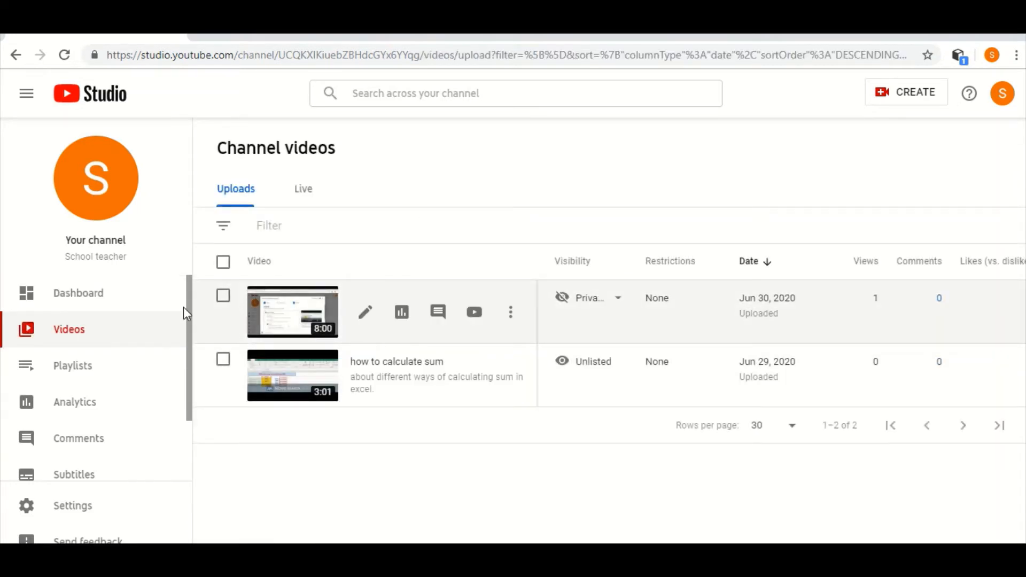
pyautogui.moveTo(311, 438)
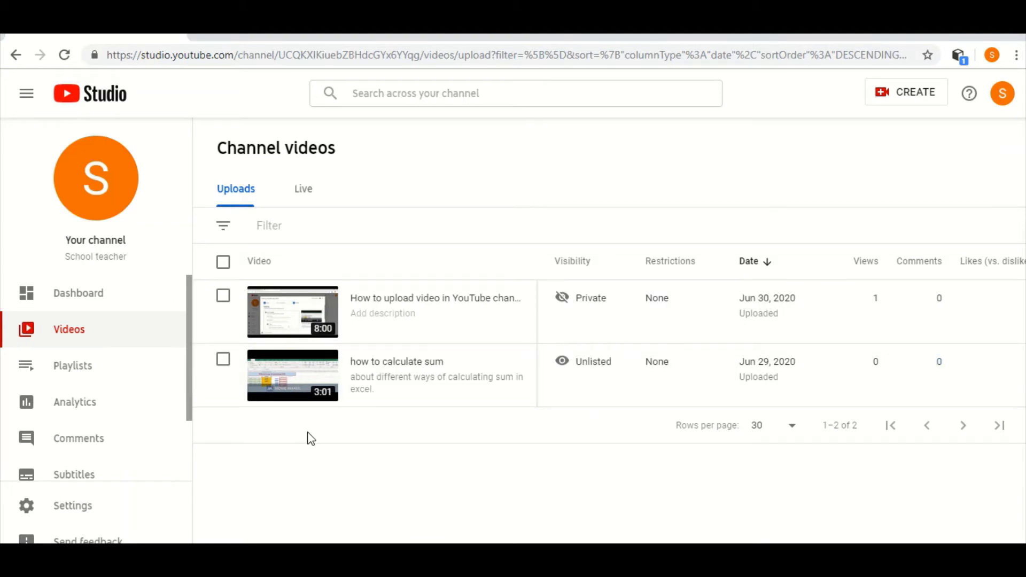
pyautogui.moveTo(339, 437)
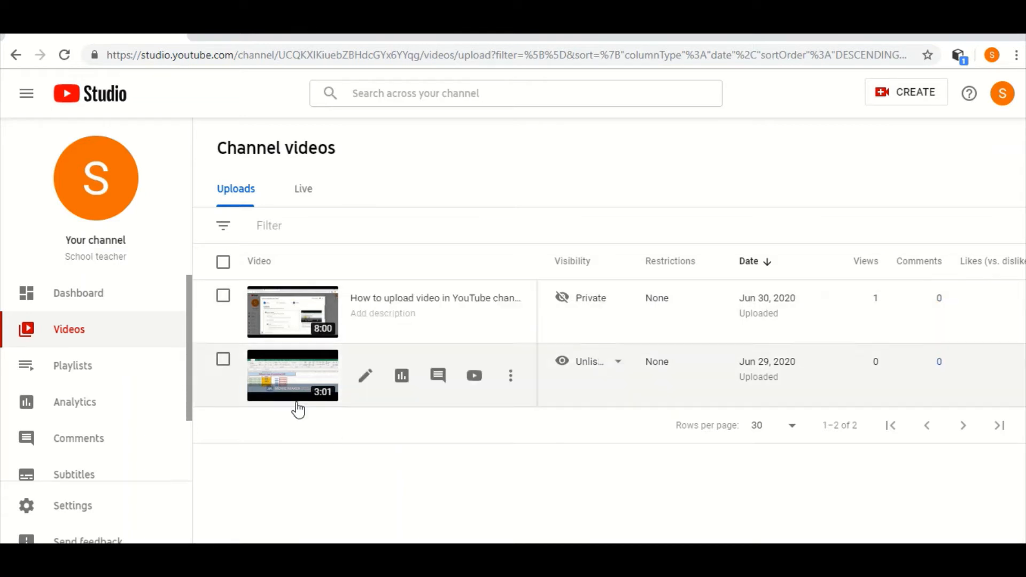
pyautogui.moveTo(309, 426)
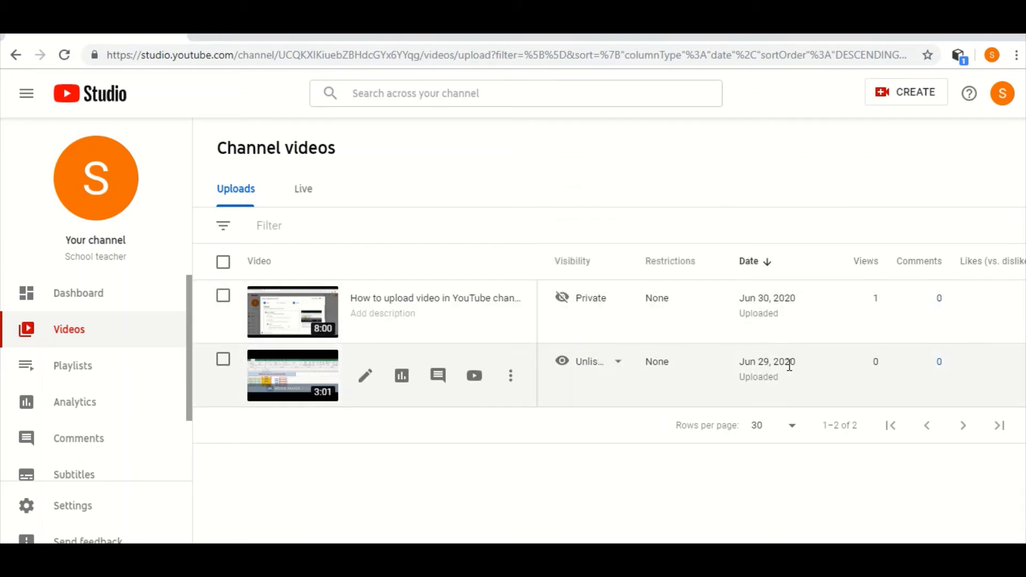
pyautogui.moveTo(422, 398)
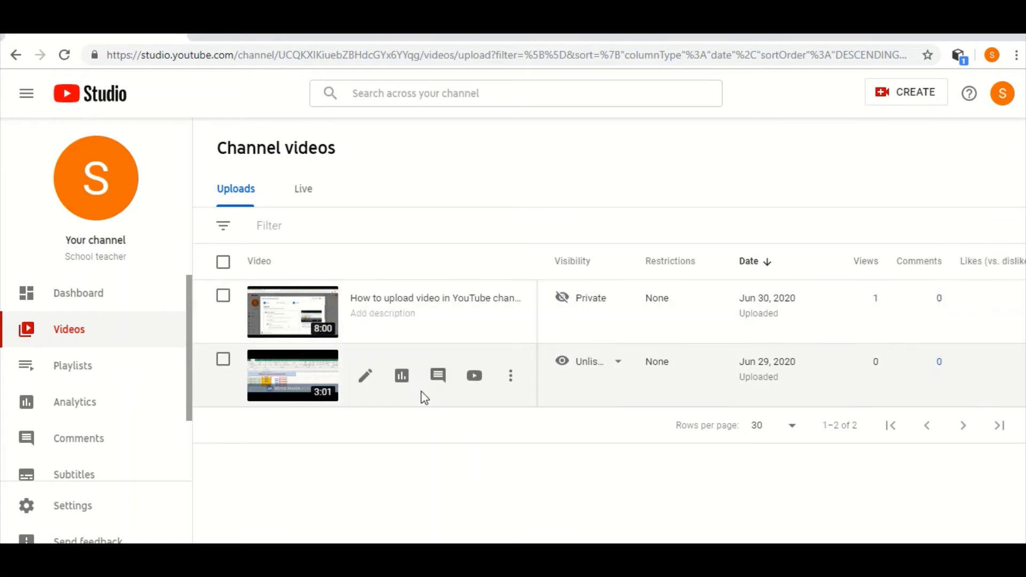
pyautogui.moveTo(275, 386)
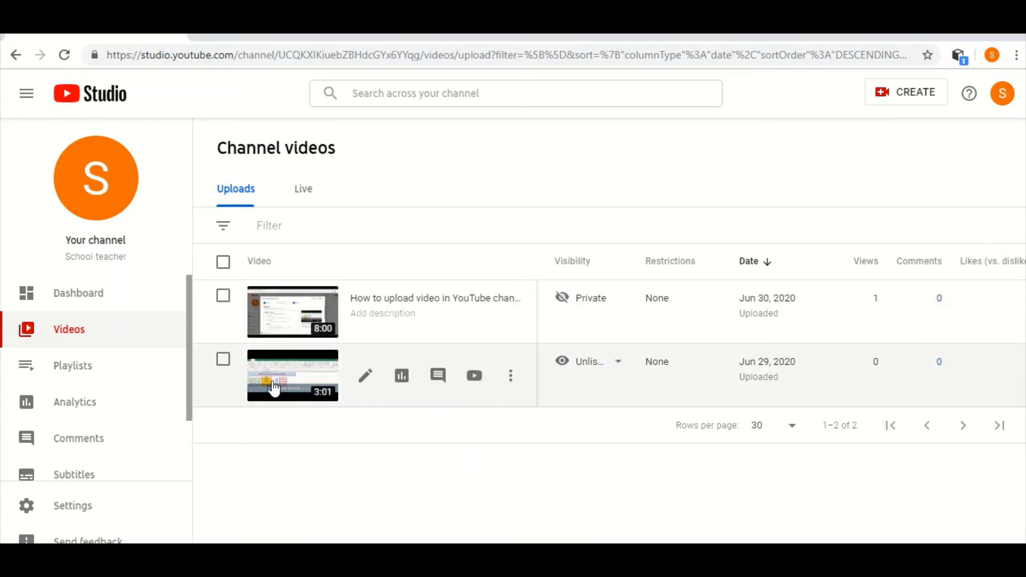
pyautogui.moveTo(343, 453)
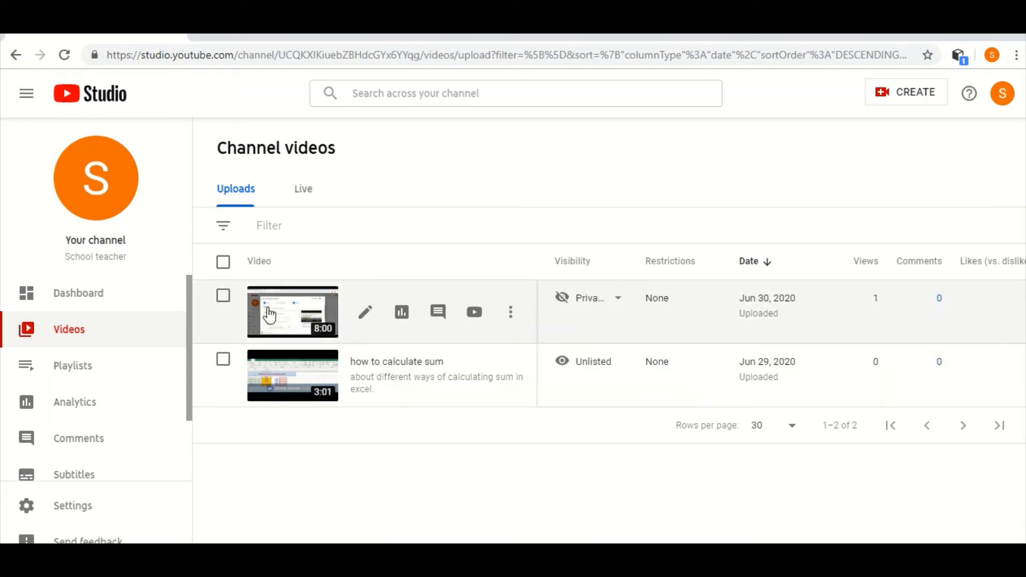
pyautogui.moveTo(298, 316)
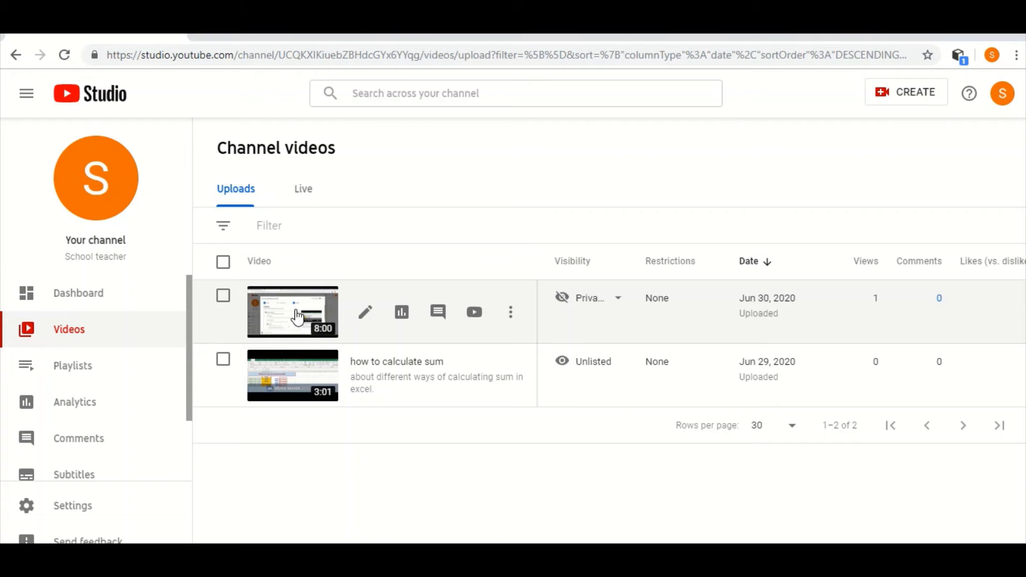
pyautogui.moveTo(418, 336)
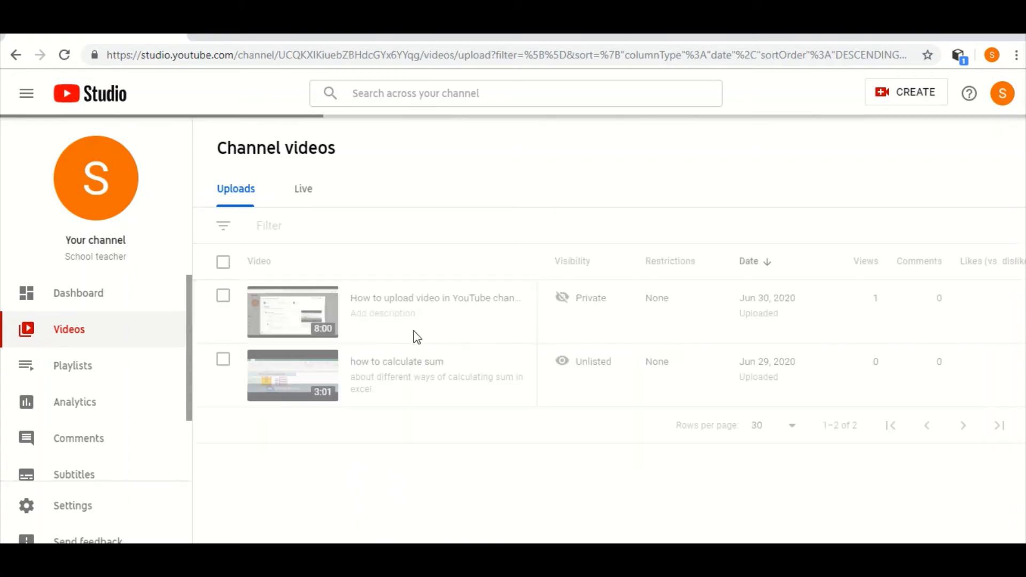
pyautogui.moveTo(381, 325)
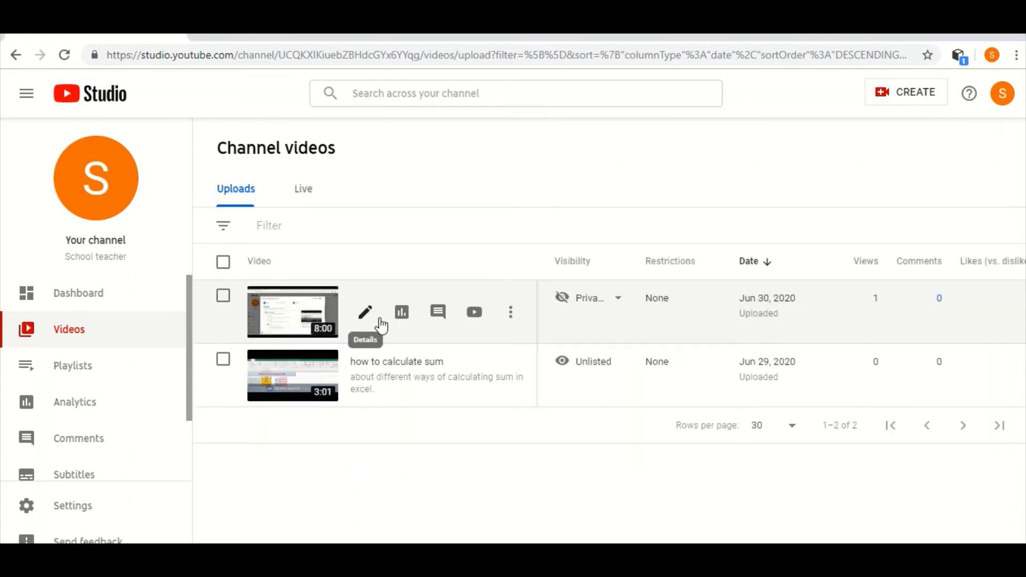
pyautogui.moveTo(458, 327)
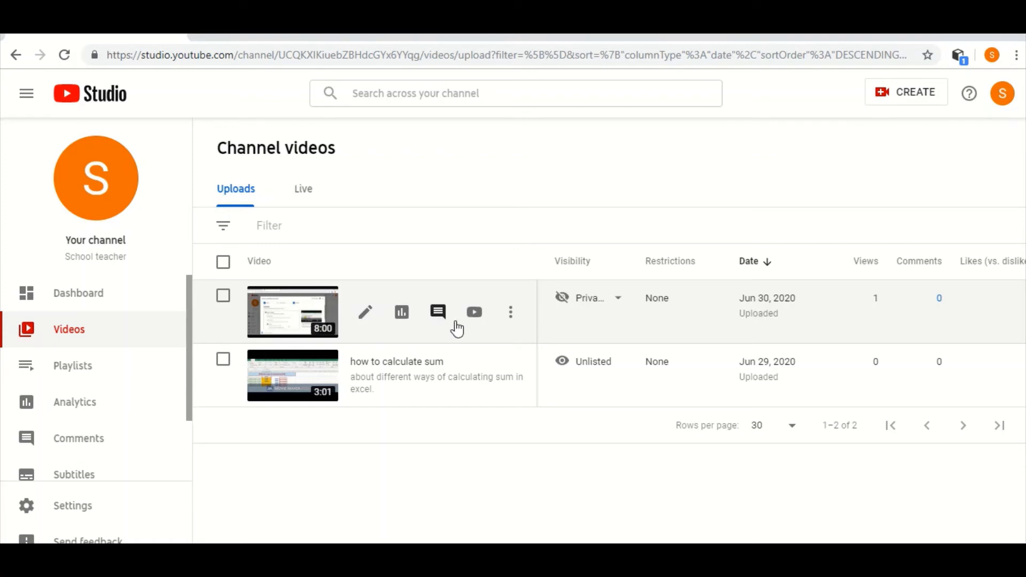
pyautogui.moveTo(511, 312)
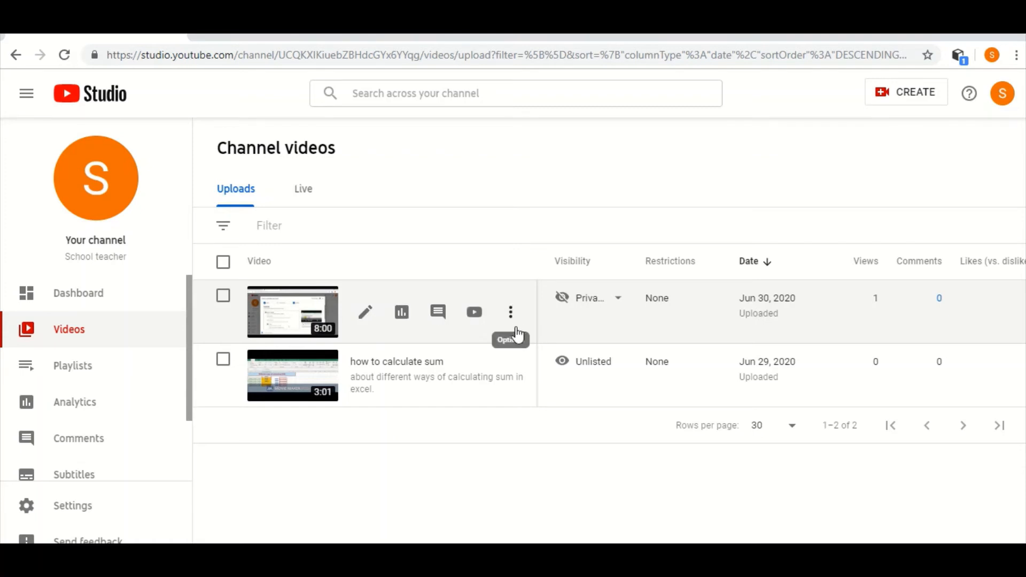
# Download the private Jun 30, 2020 video from its row's Options menu
pyautogui.click(511, 312)
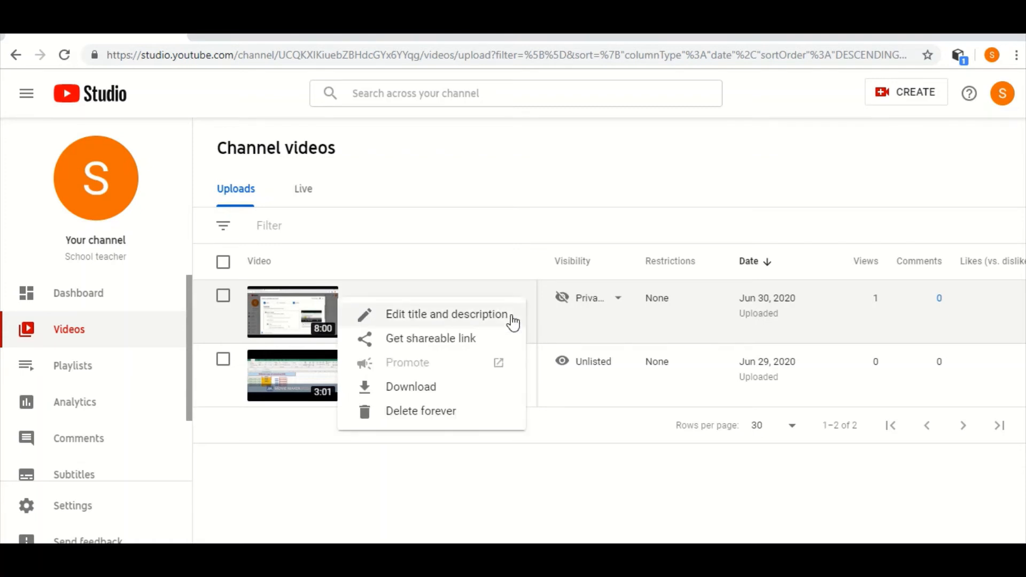
pyautogui.moveTo(491, 407)
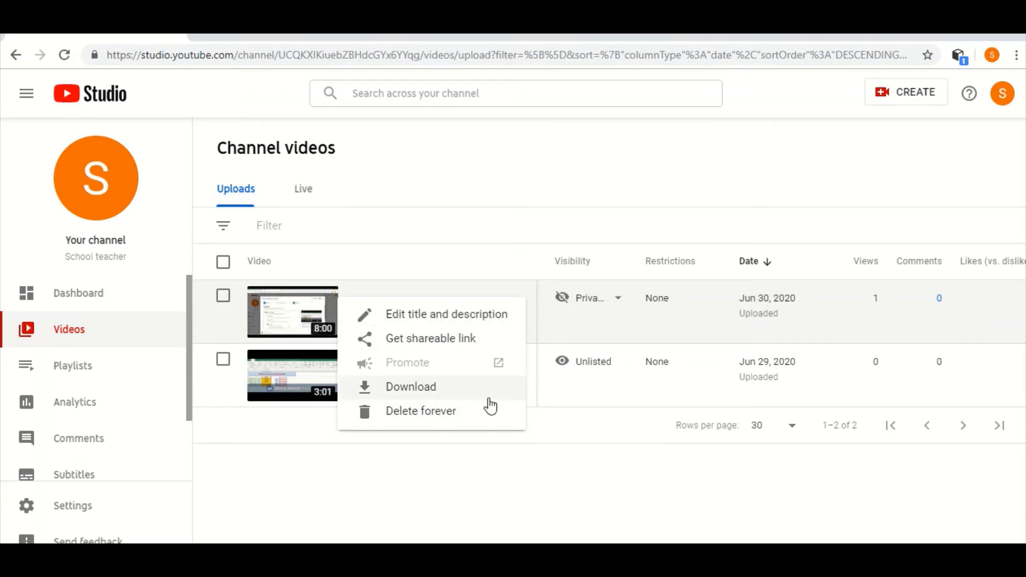
pyautogui.moveTo(385, 394)
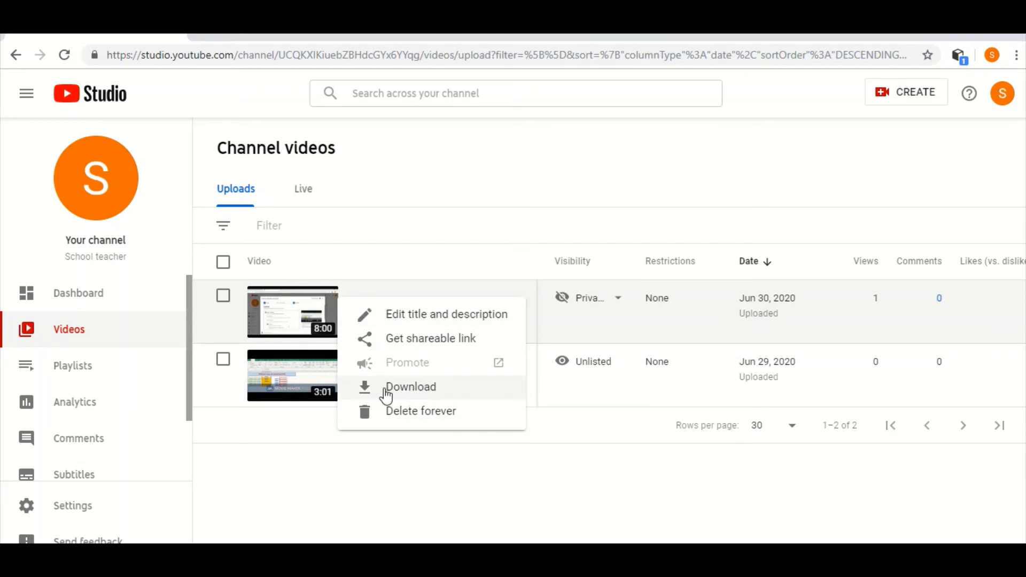
pyautogui.click(410, 387)
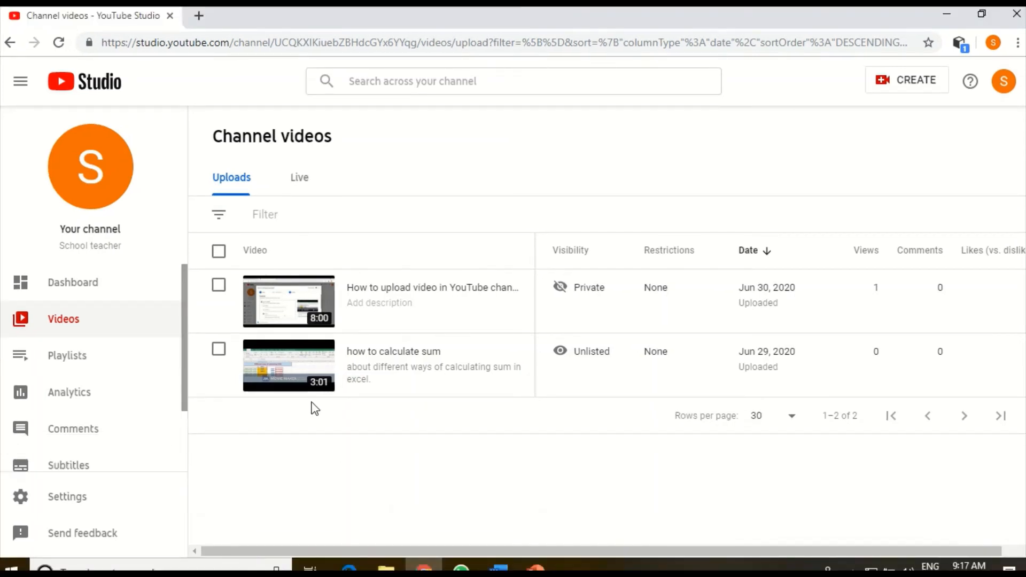
pyautogui.moveTo(472, 302)
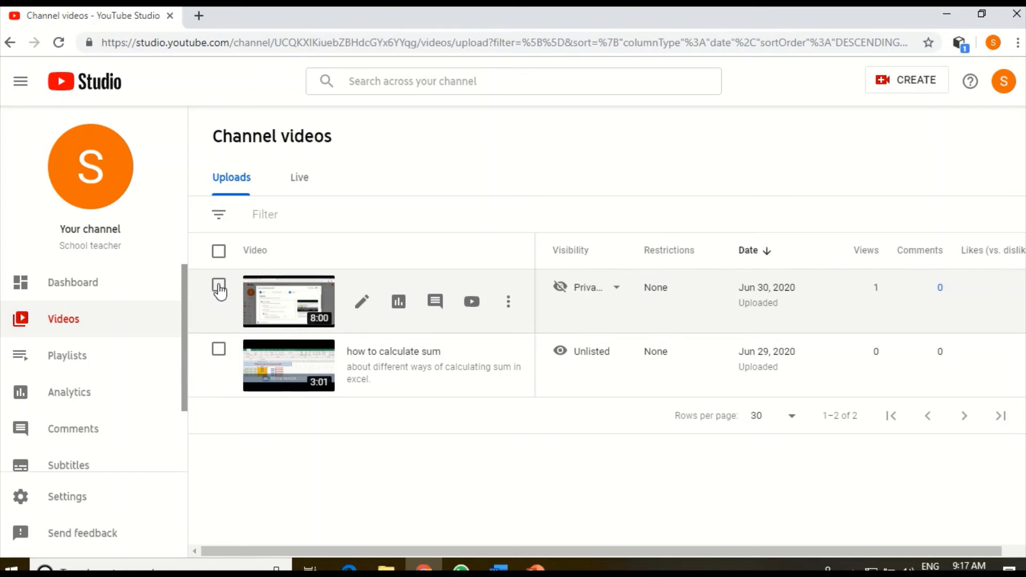
# Check the Jun 30, 2020 video row so the '1 selected' bar appears
pyautogui.click(218, 287)
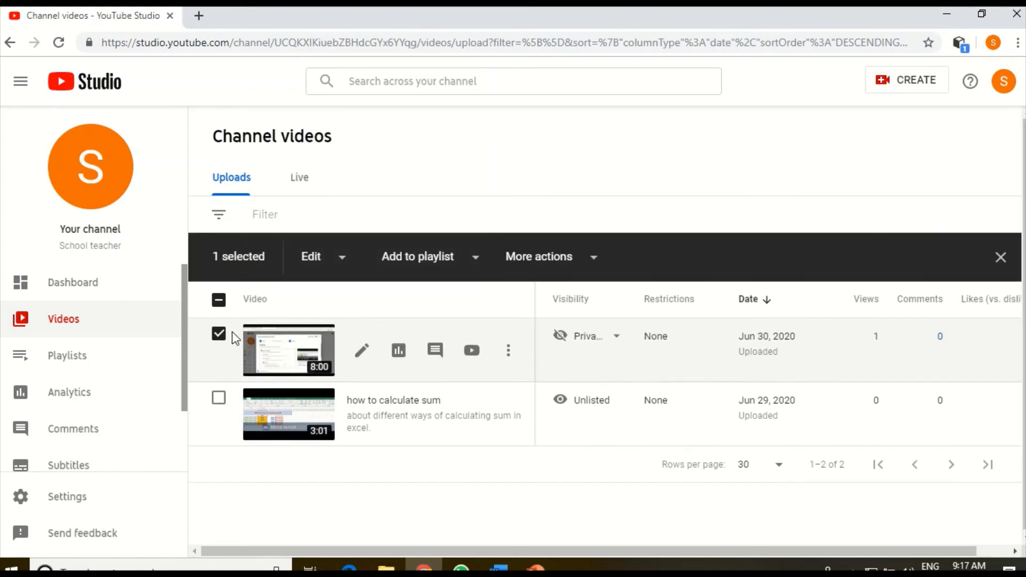
pyautogui.moveTo(225, 279)
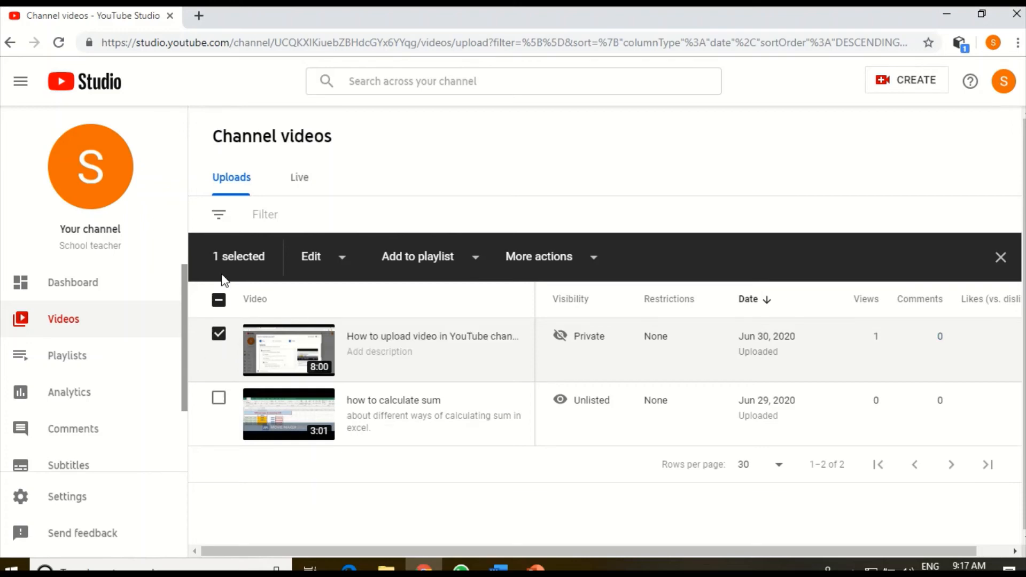
pyautogui.moveTo(661, 271)
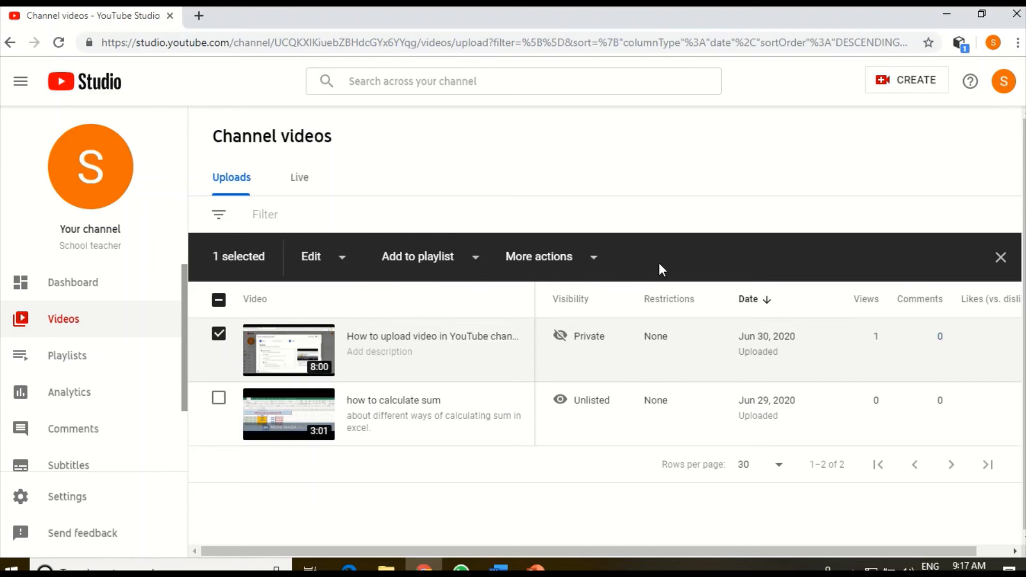
pyautogui.moveTo(225, 280)
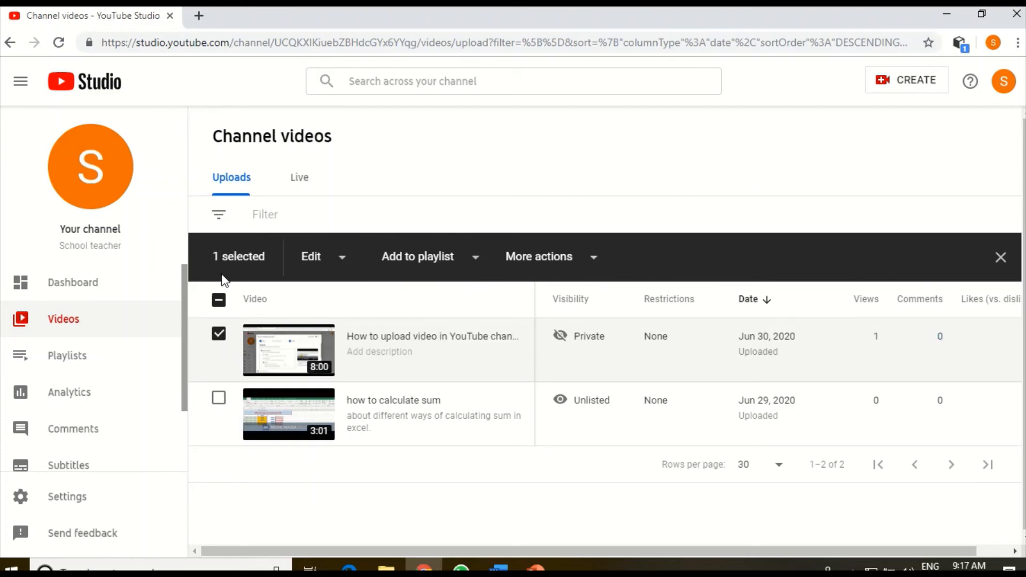
pyautogui.moveTo(471, 265)
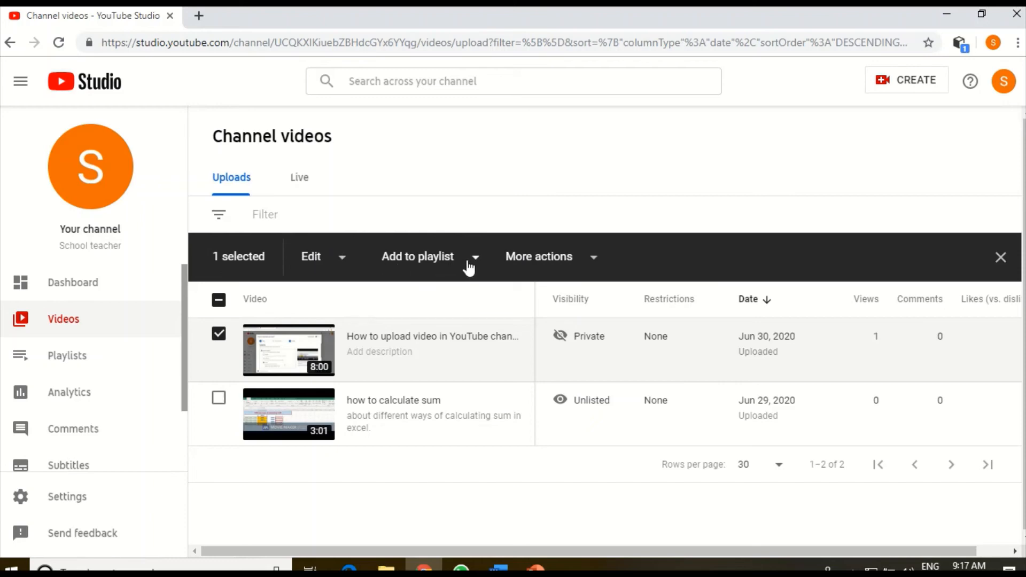
pyautogui.moveTo(601, 278)
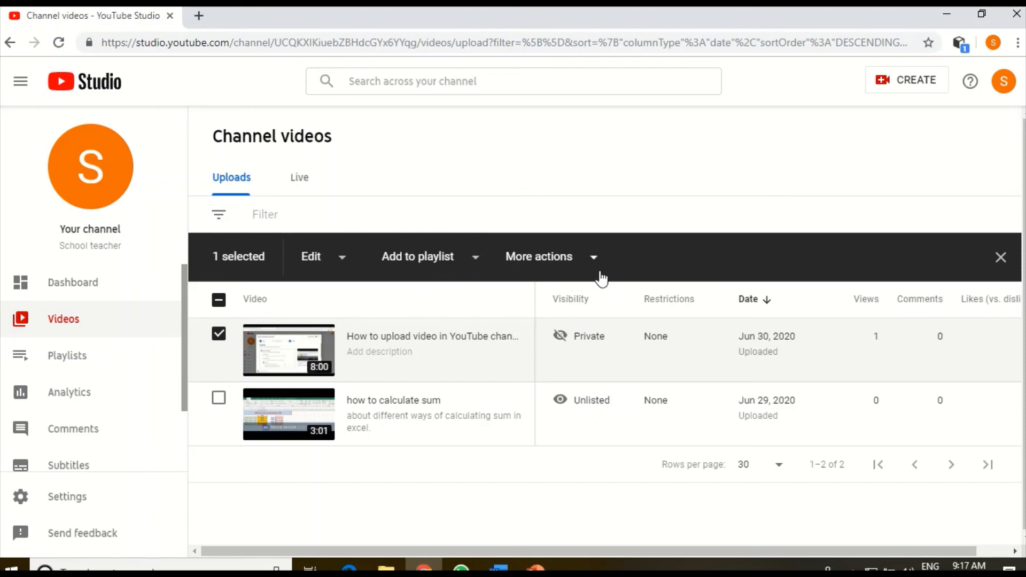
pyautogui.moveTo(634, 254)
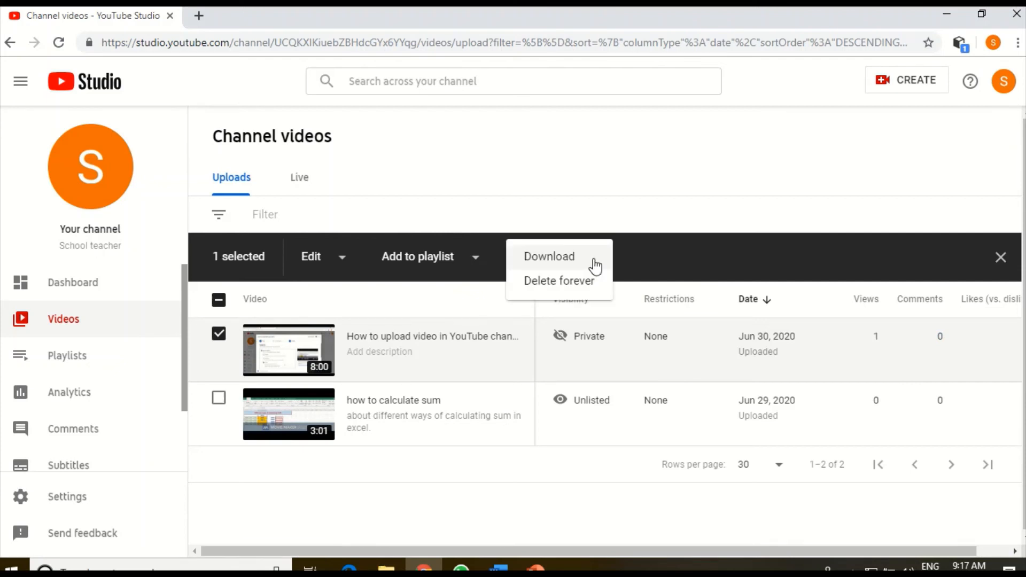
pyautogui.moveTo(552, 285)
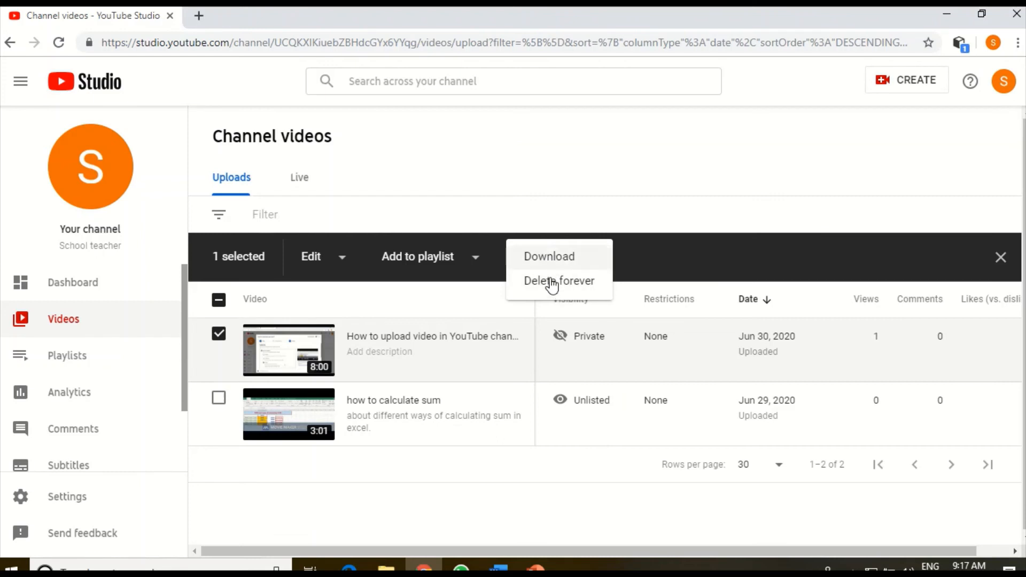
pyautogui.moveTo(559, 259)
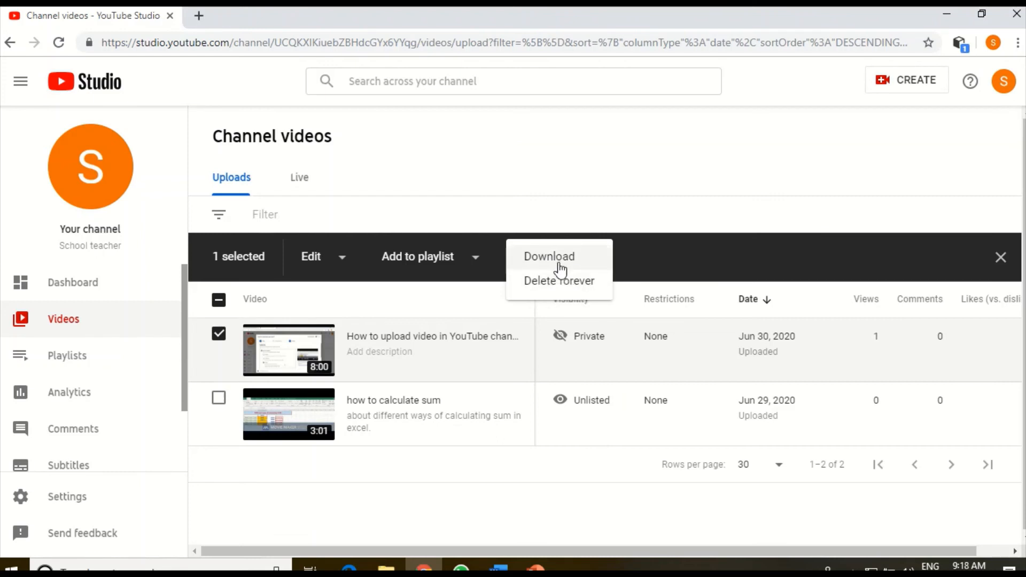
pyautogui.moveTo(565, 261)
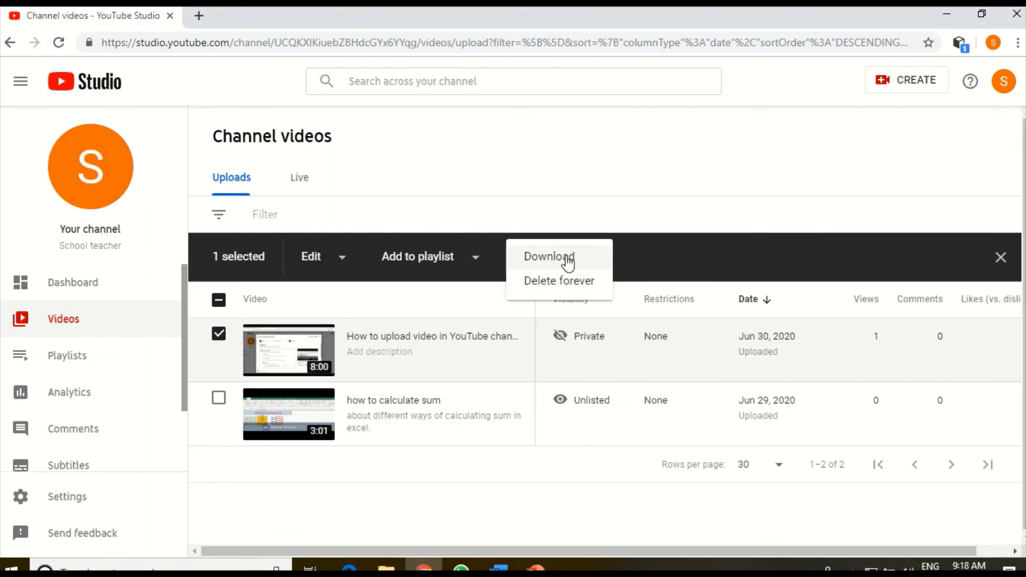
# Download the checked 'How to upload video' as MP4 via More actions
pyautogui.click(548, 255)
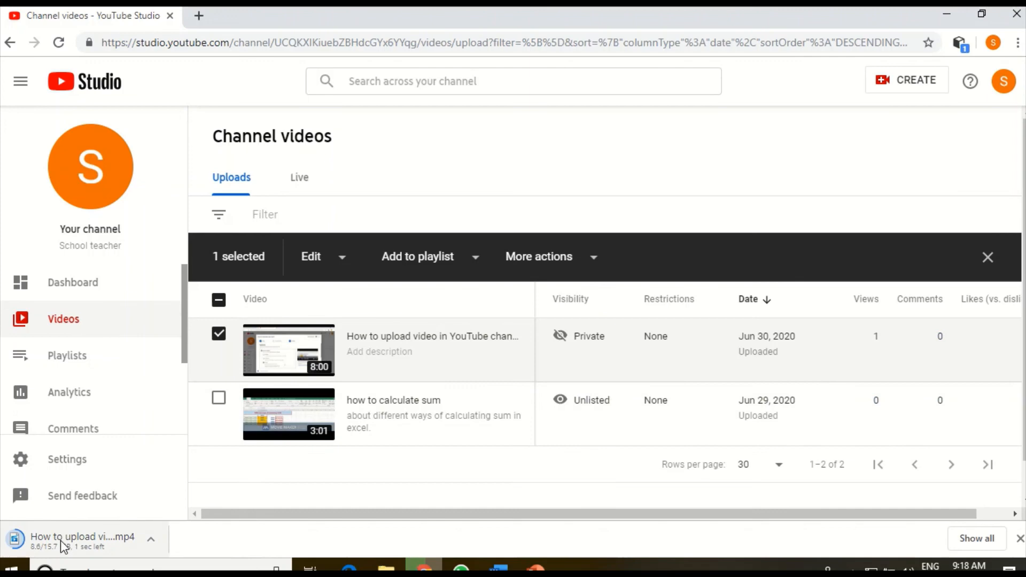
pyautogui.moveTo(84, 538)
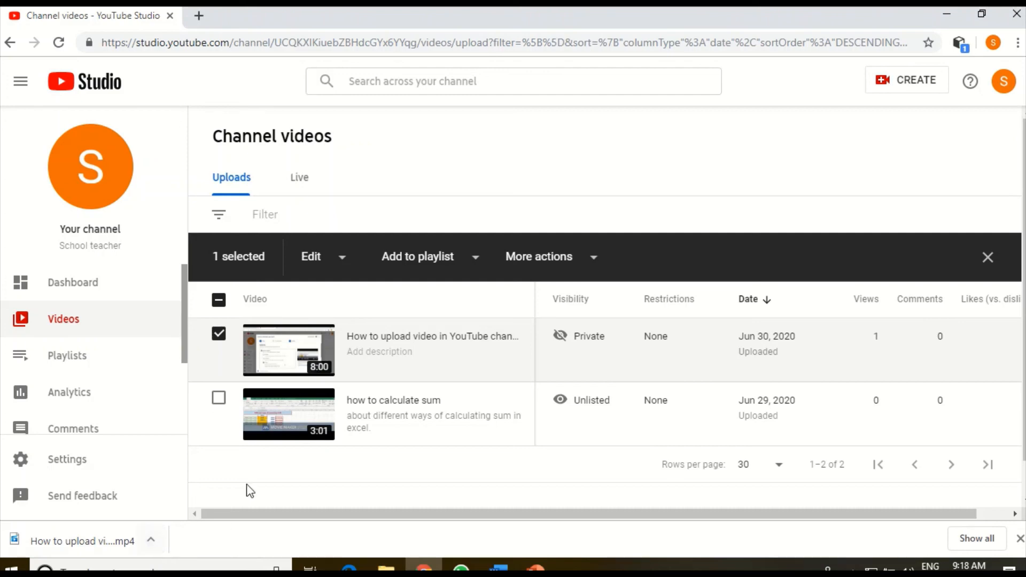
pyautogui.moveTo(358, 419)
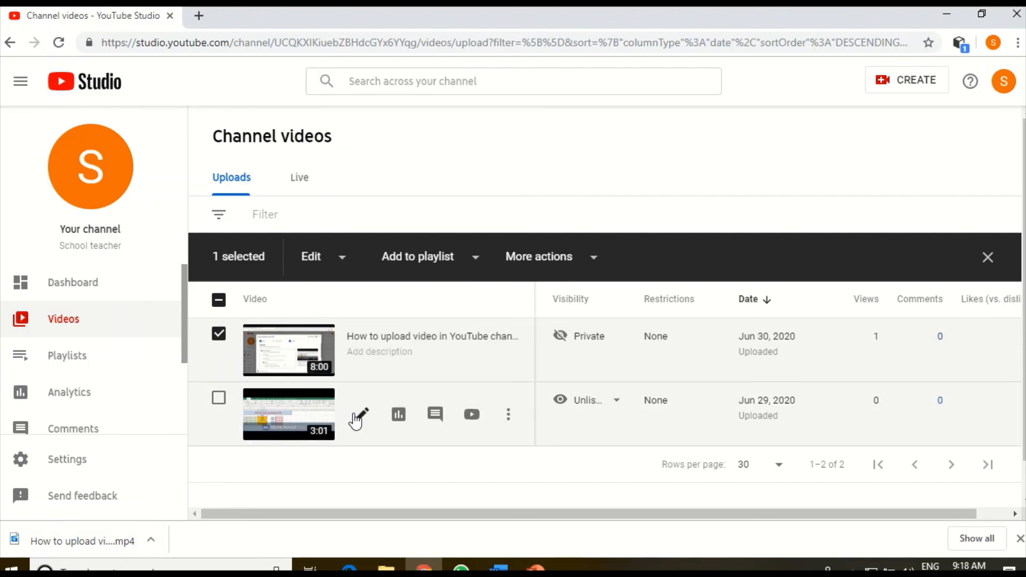
pyautogui.moveTo(409, 469)
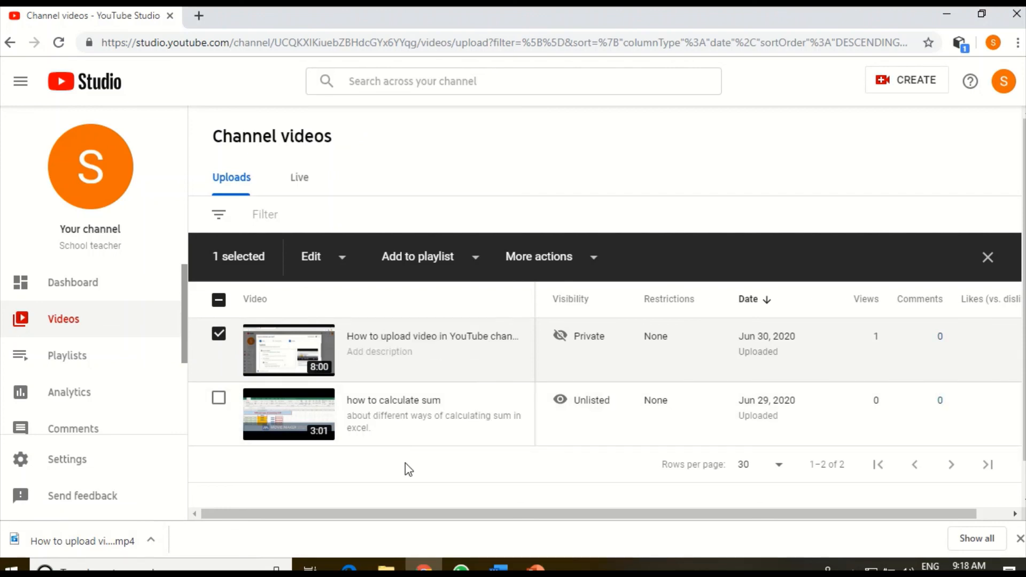